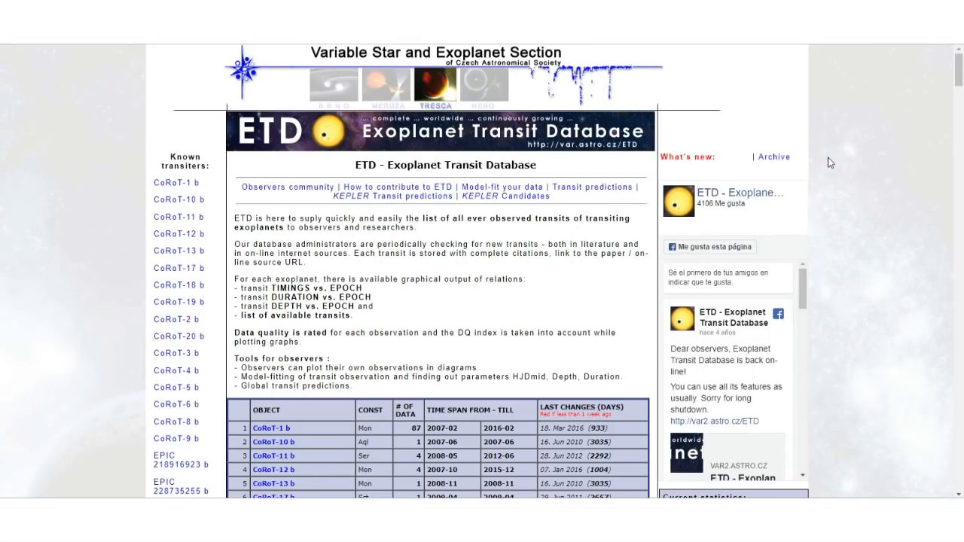
Step: Scroll the Known transiters list and open HD189733 b's transit predictions page
scroll("down", 3)
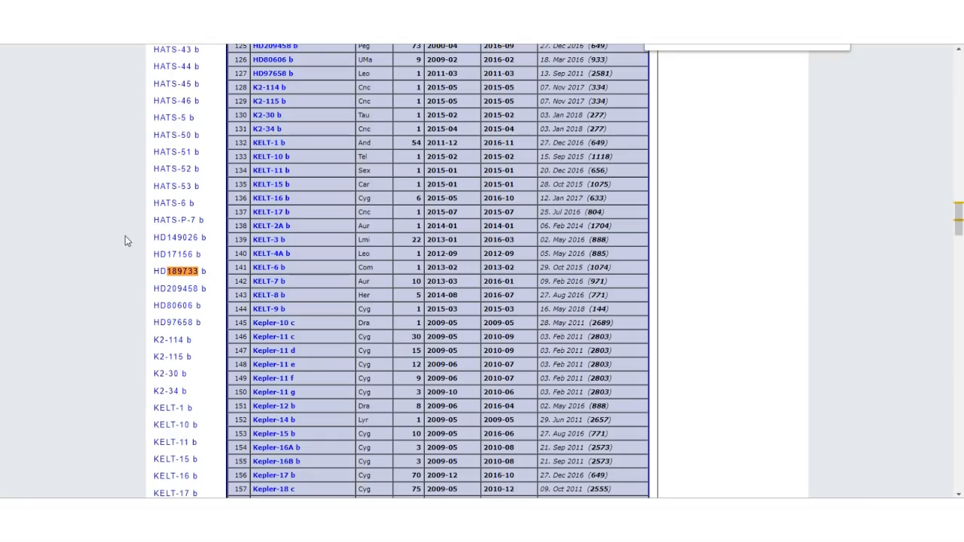
left_click(181, 271)
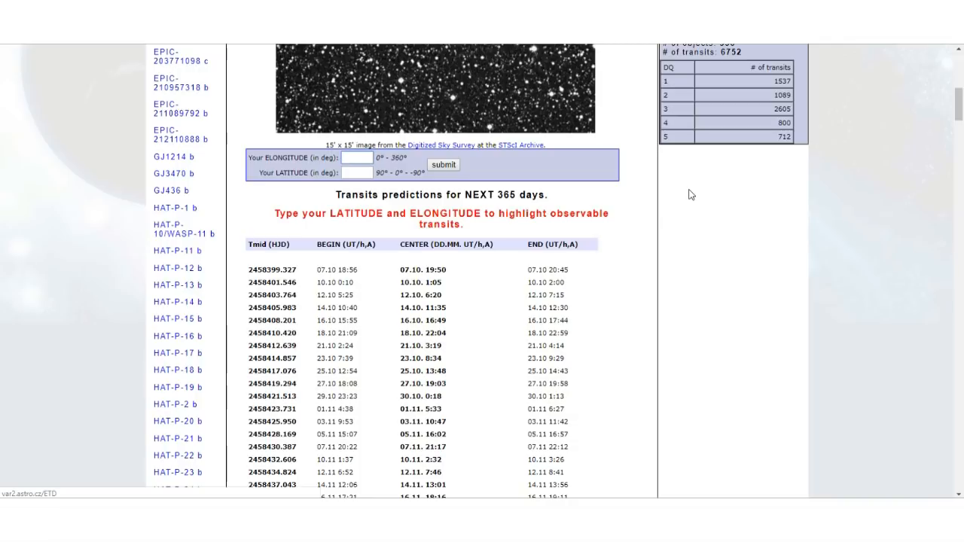
Step: Enter the observing site's longitude -8.8 and latitude 42.2
left_click(354, 157)
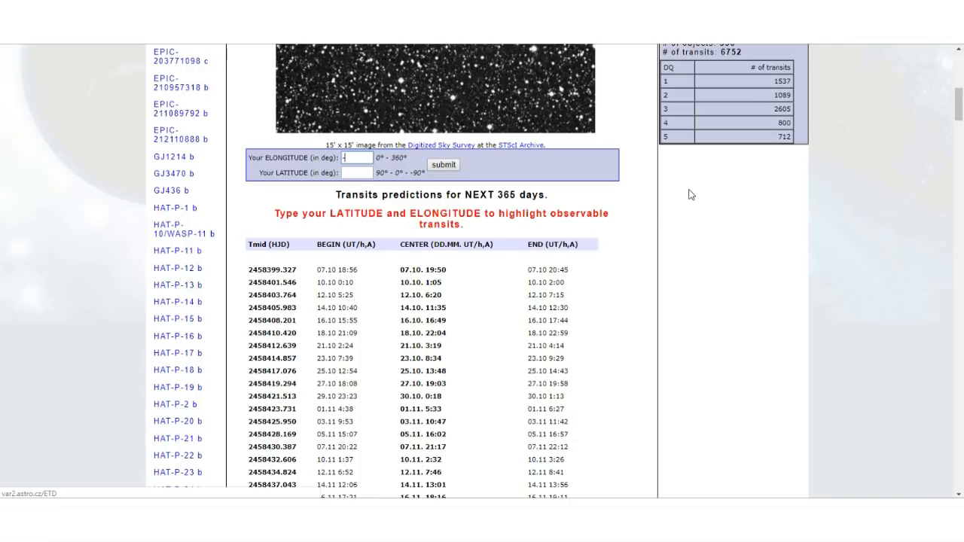
type("-8.8")
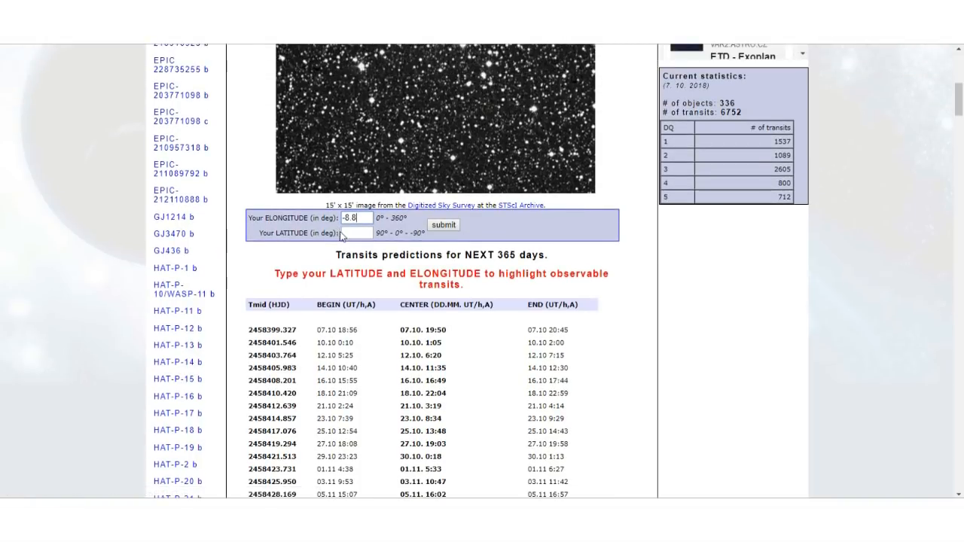
type("42.2")
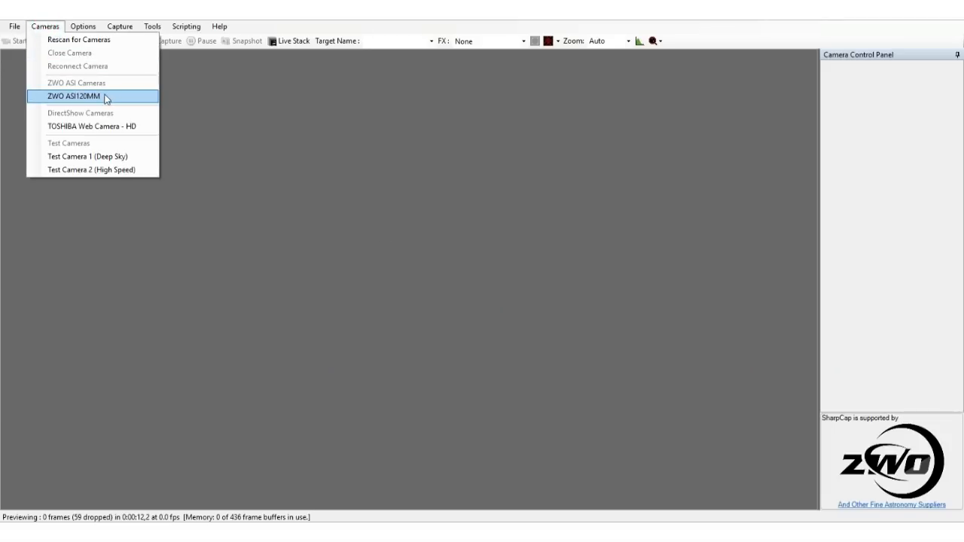
Step: Connect the ZWO ASI120MM camera and set Preferred Still Format to FITS in SharpCap Settings
left_click(72, 96)
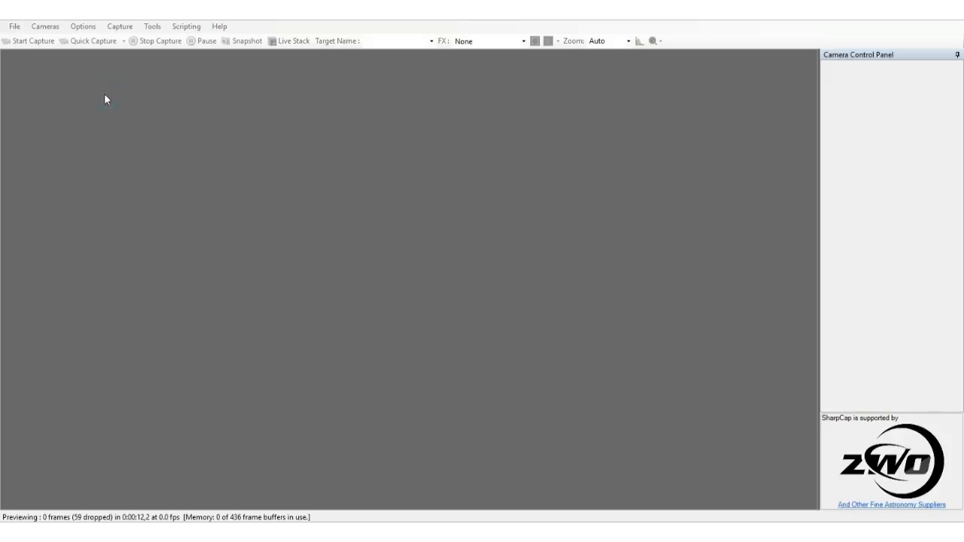
left_click(14, 25)
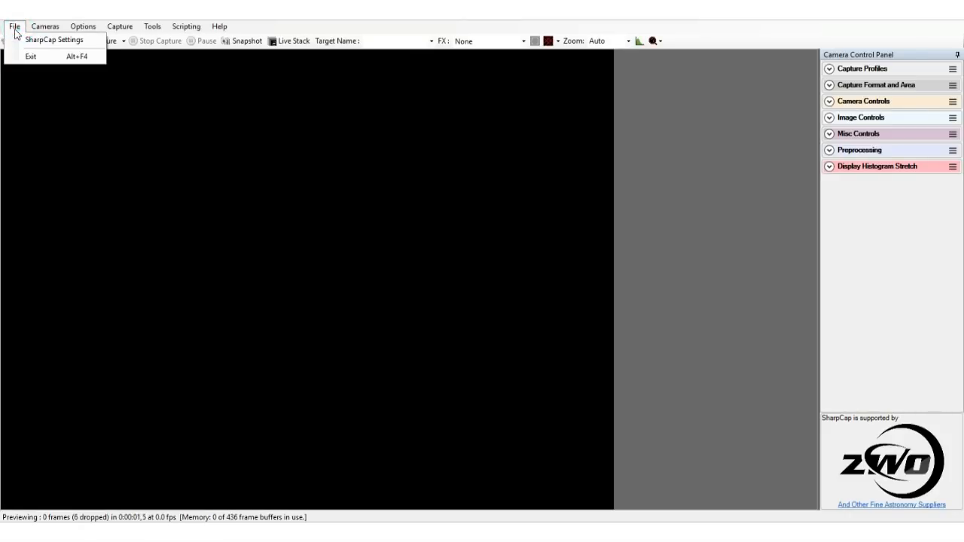
left_click(53, 40)
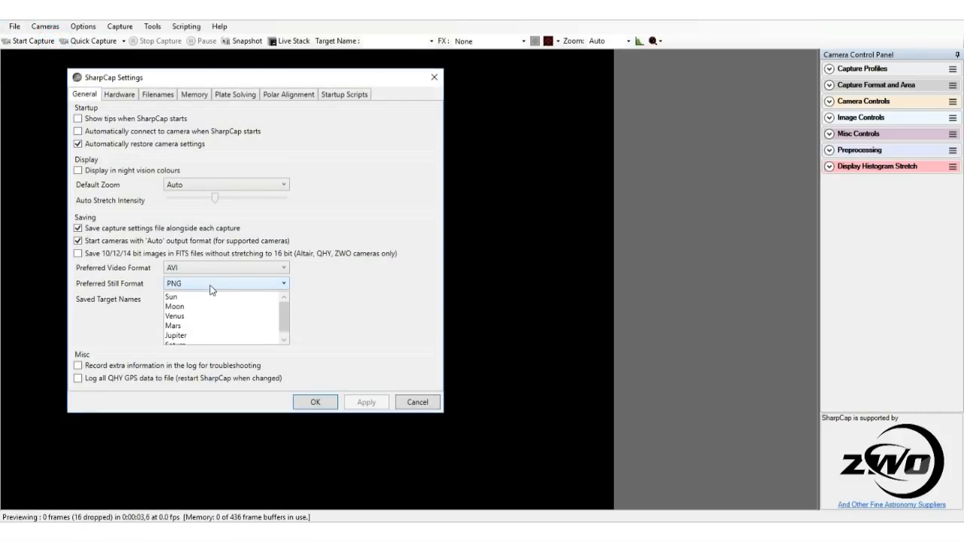
left_click(225, 283)
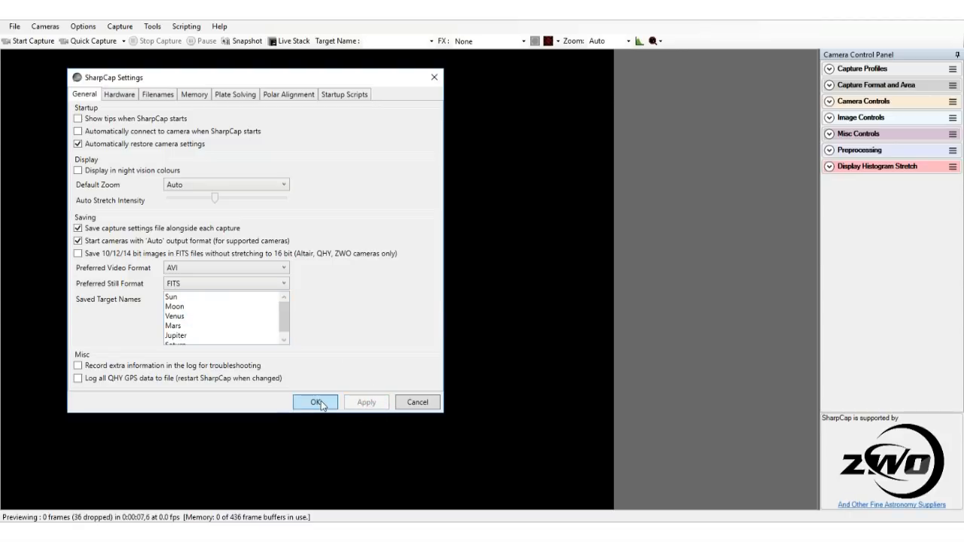
left_click(315, 401)
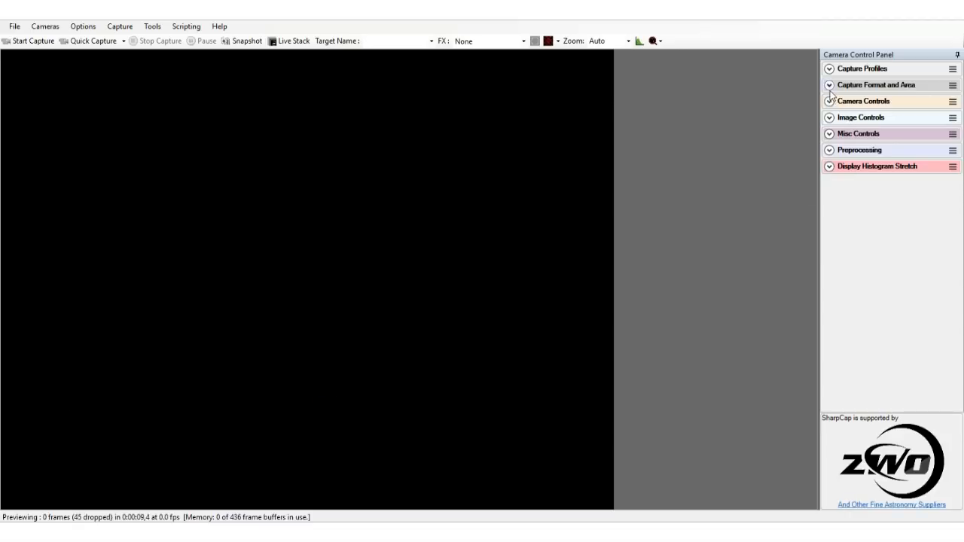
Step: Set Colour Space to MONO16, Output Format to FITS files, and Gain to 1
left_click(915, 100)
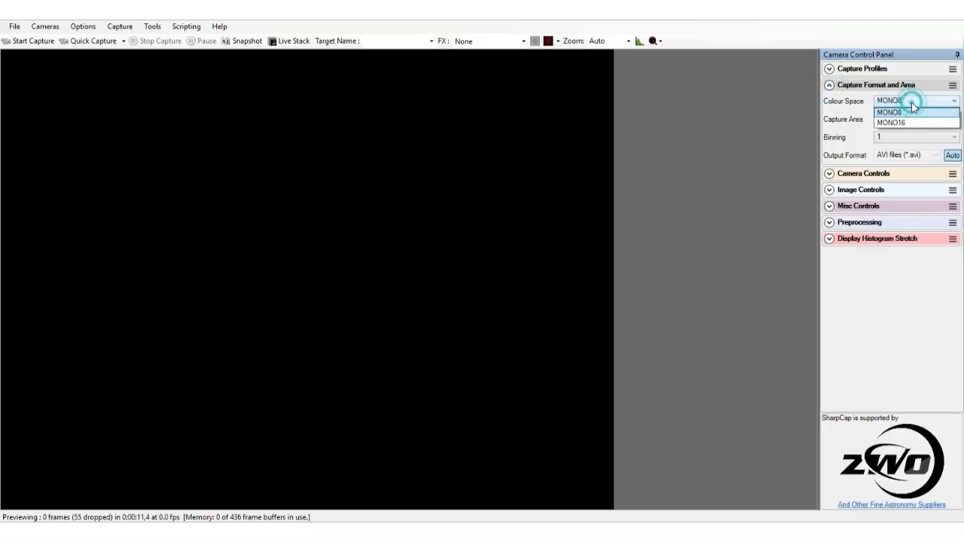
left_click(891, 122)
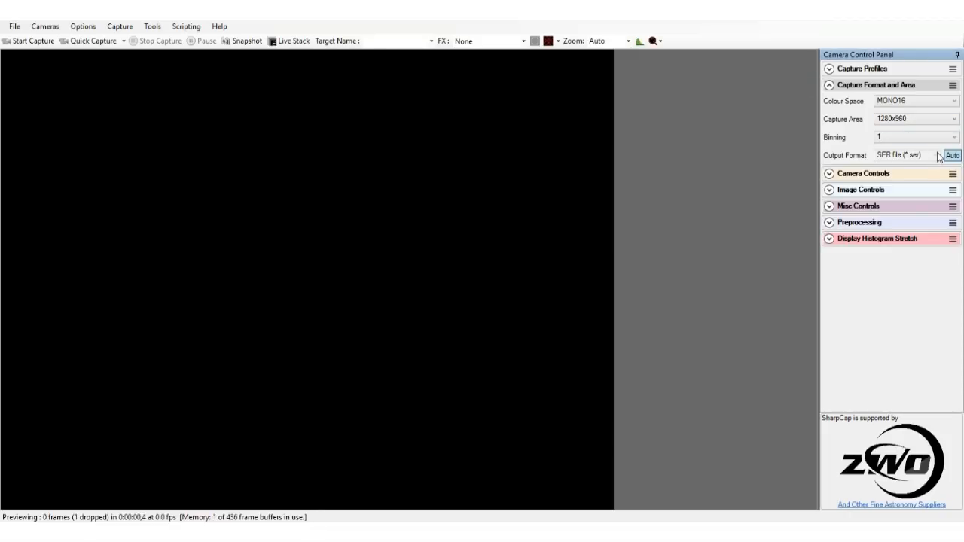
left_click(907, 155)
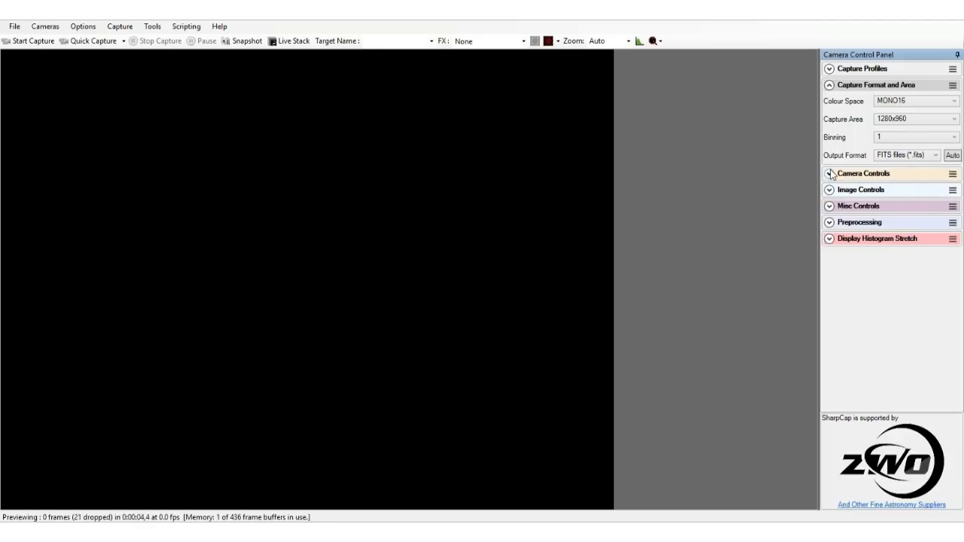
left_click(863, 173)
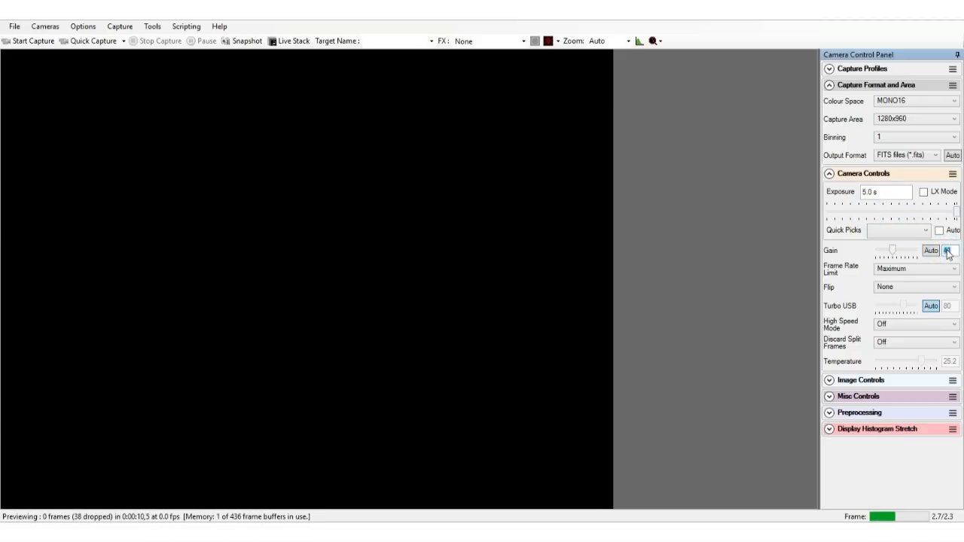
left_click(950, 251)
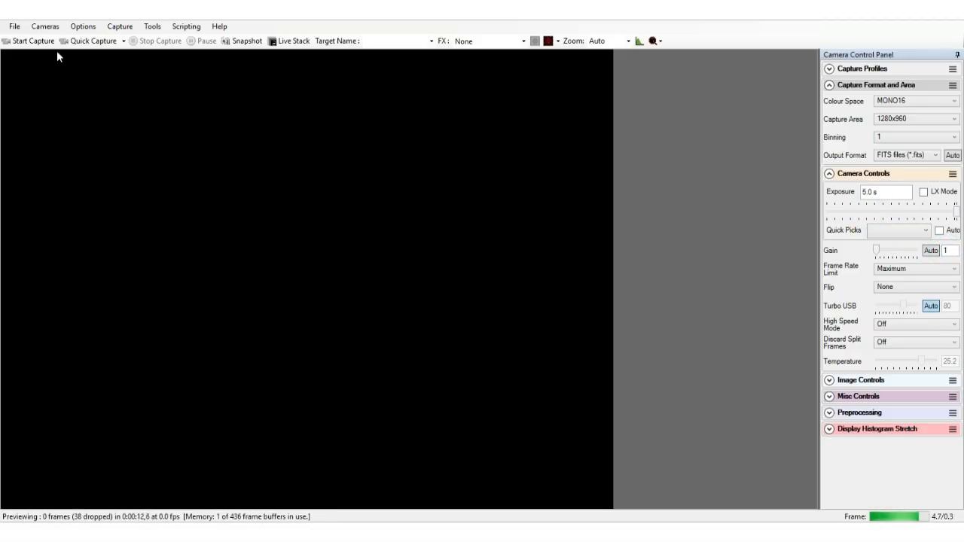
Step: Start a 360-capture sequence of single frames at a fixed interval
left_click(32, 40)
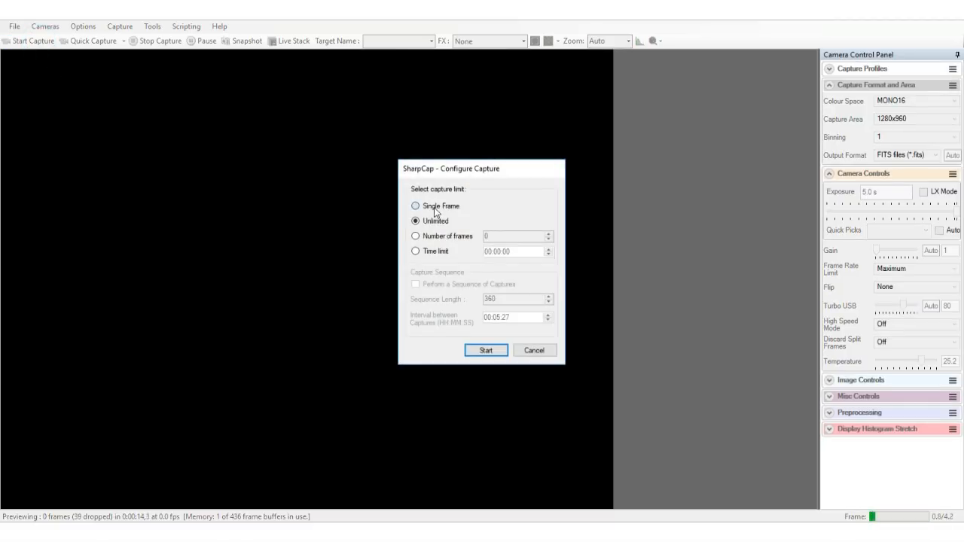
left_click(415, 284)
type("0")
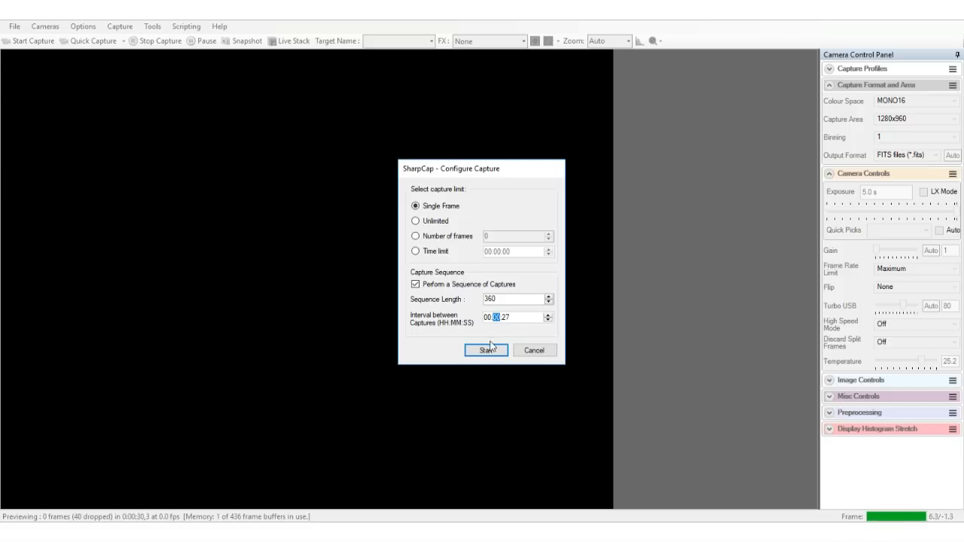
left_click(485, 350)
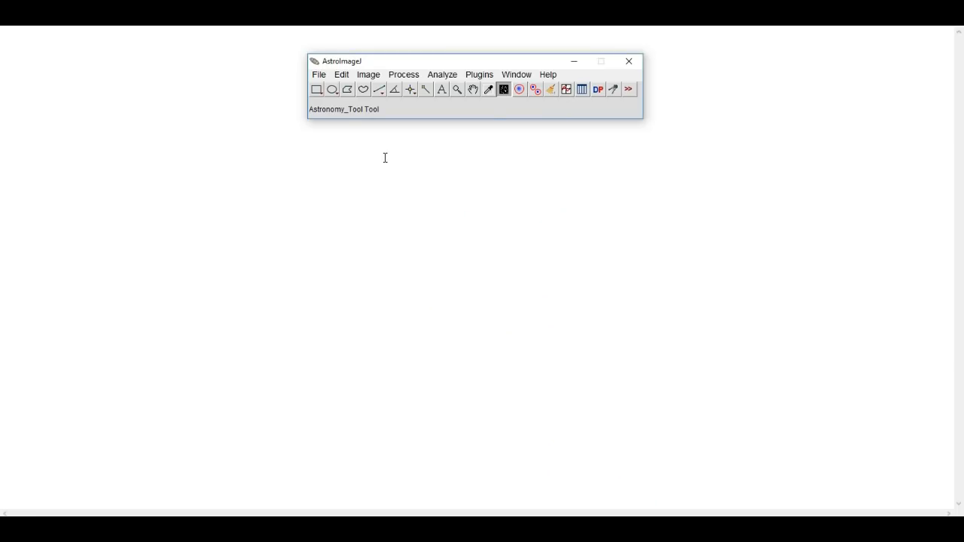
Step: Import the SharpCap Captures FITS files as a 236-image virtual stack sequence
left_click(318, 75)
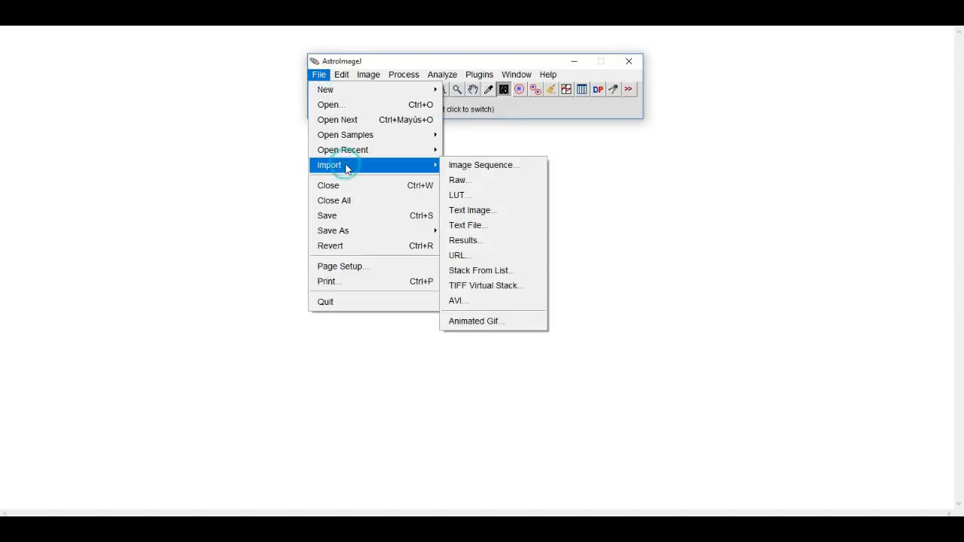
left_click(482, 165)
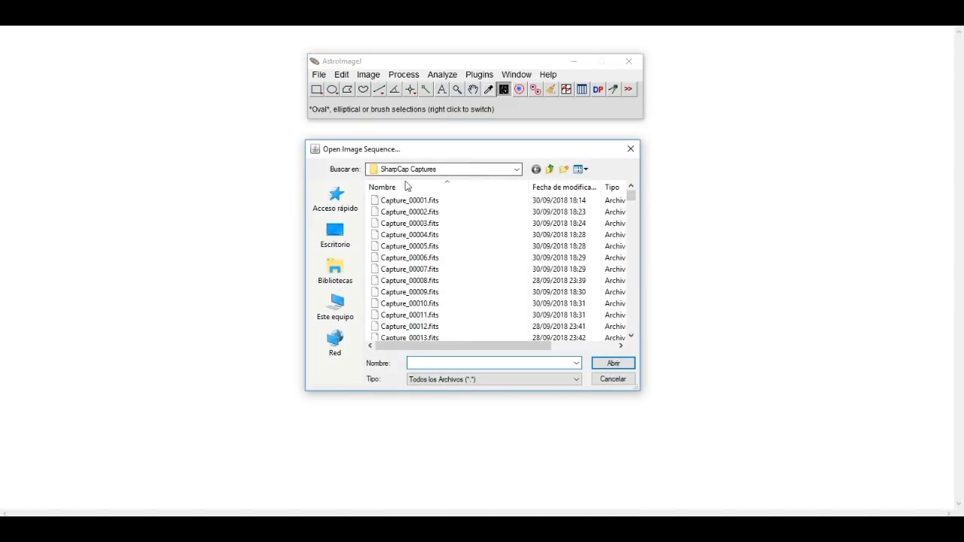
left_click(410, 246)
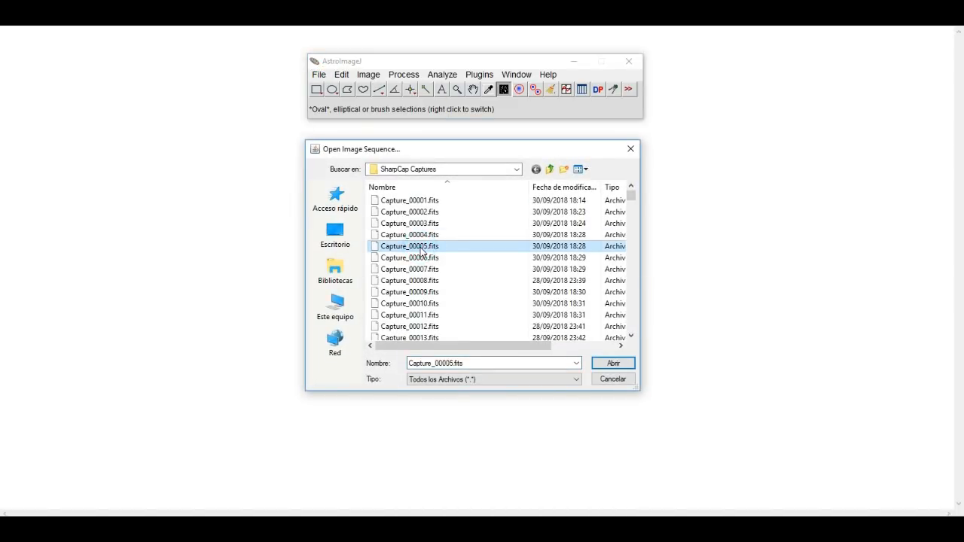
left_click(612, 362)
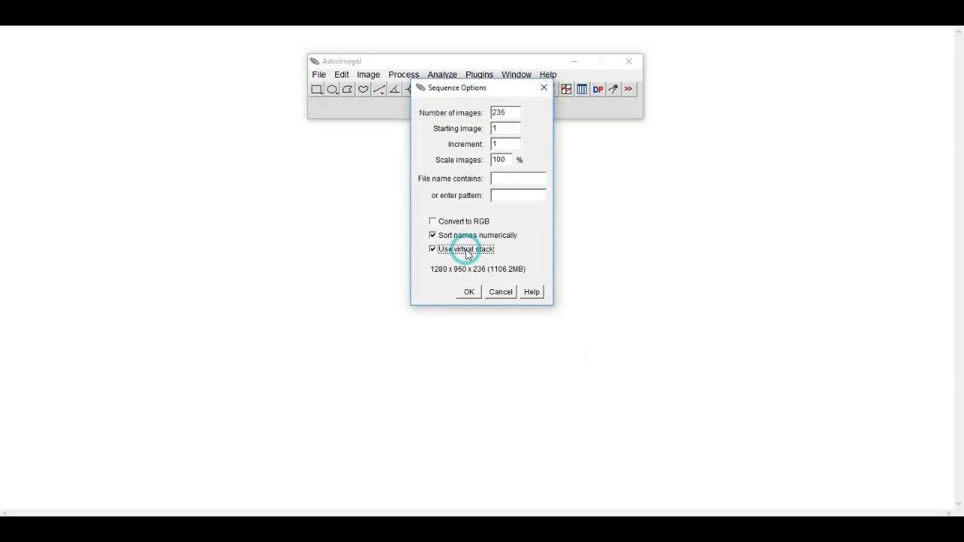
left_click(467, 292)
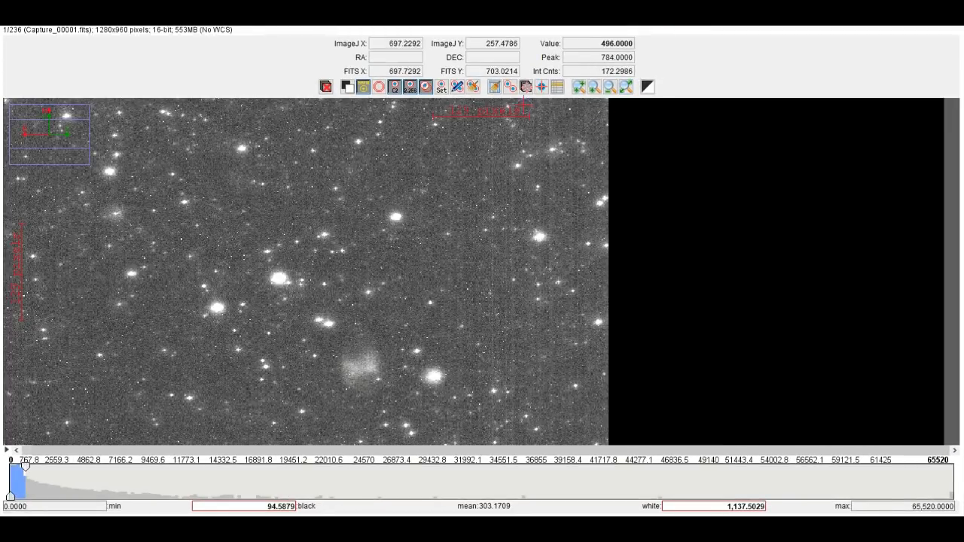
mouse_move(510, 87)
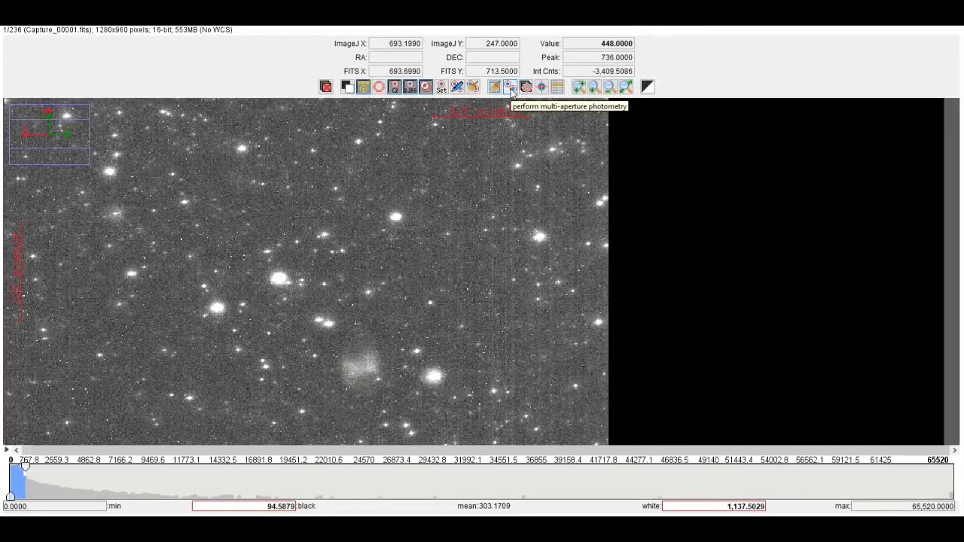
Step: Set multi-aperture photometry's background annulus to radii 15 and 25, then begin placing apertures
left_click(510, 86)
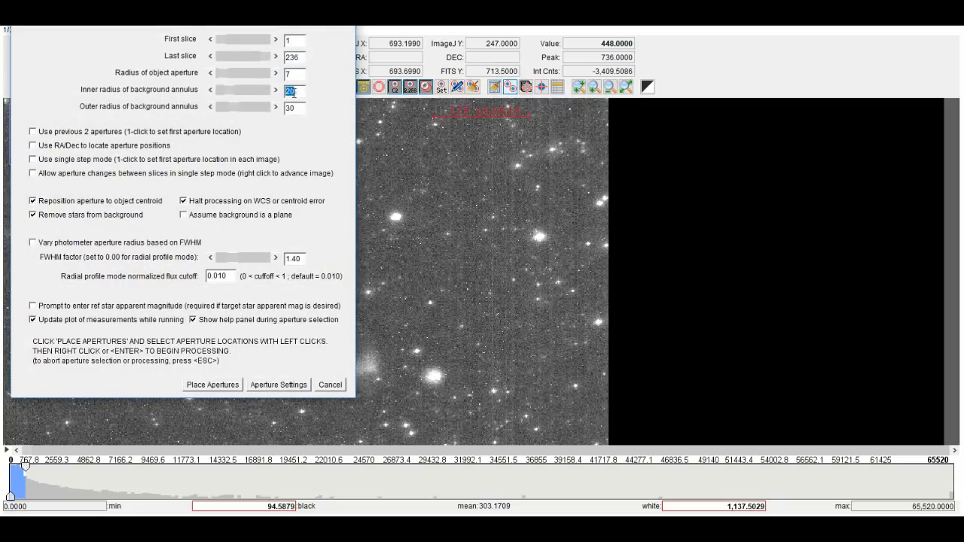
type("15")
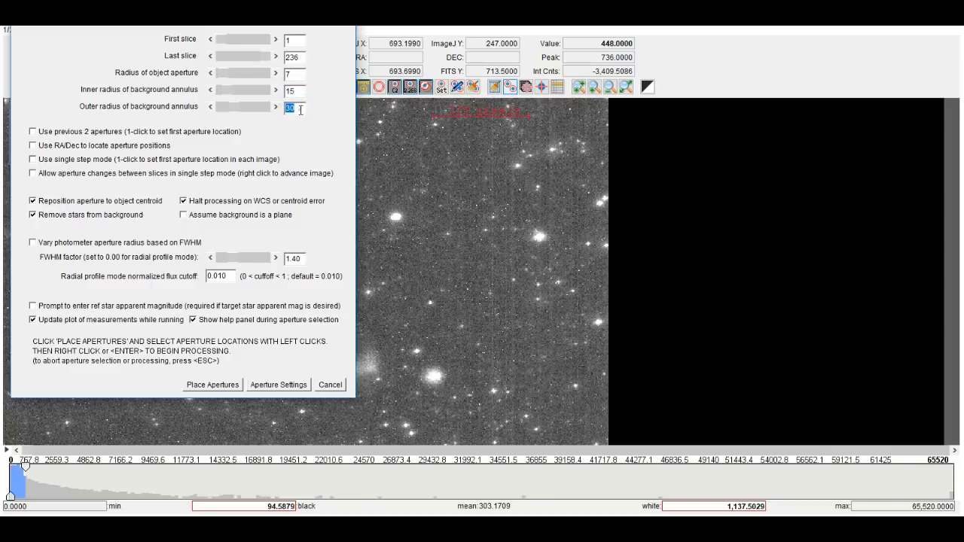
type("25")
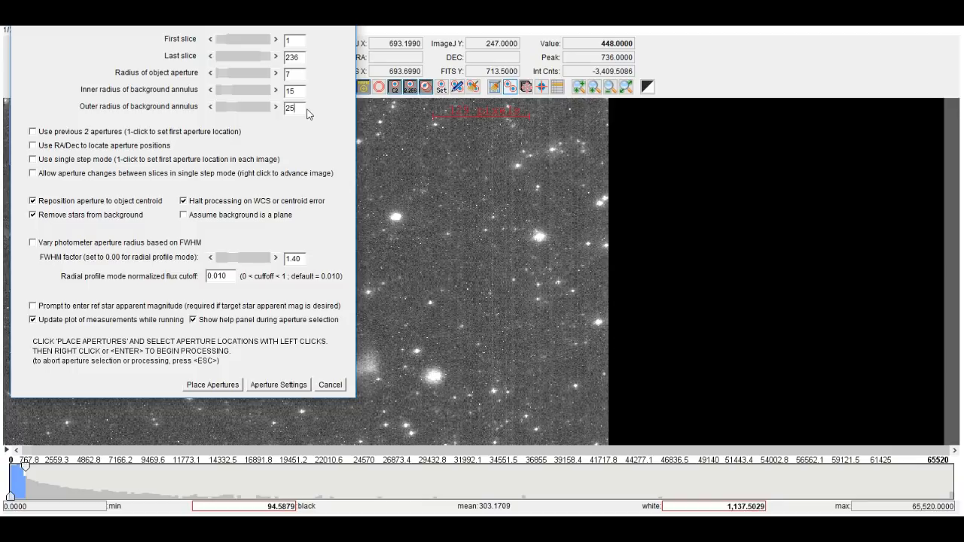
mouse_move(279, 293)
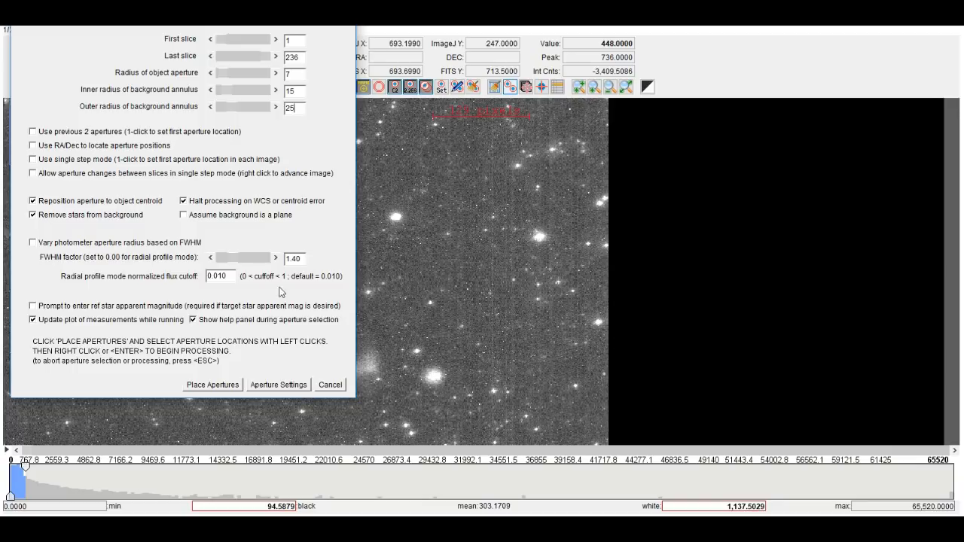
left_click(213, 384)
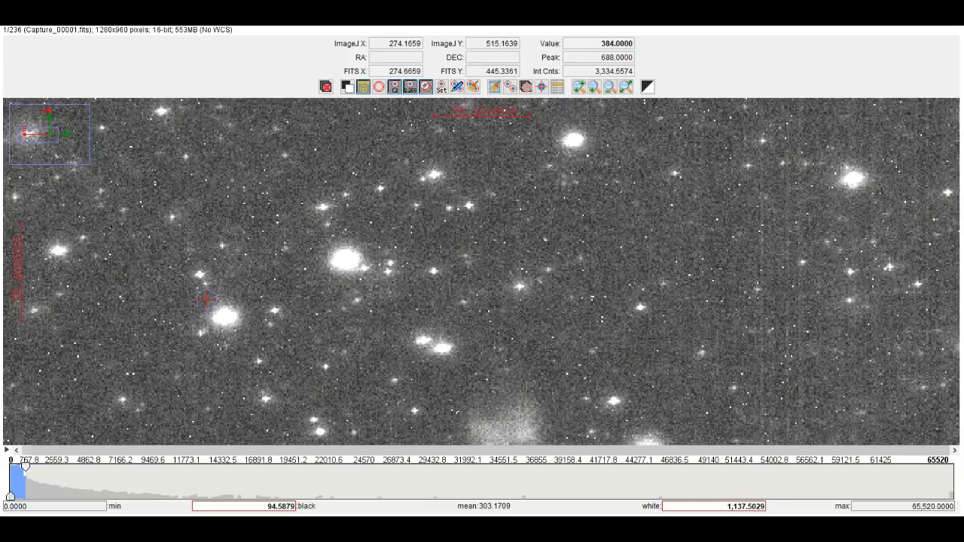
Step: Place apertures on the bright target star and a comparison star
left_click(399, 292)
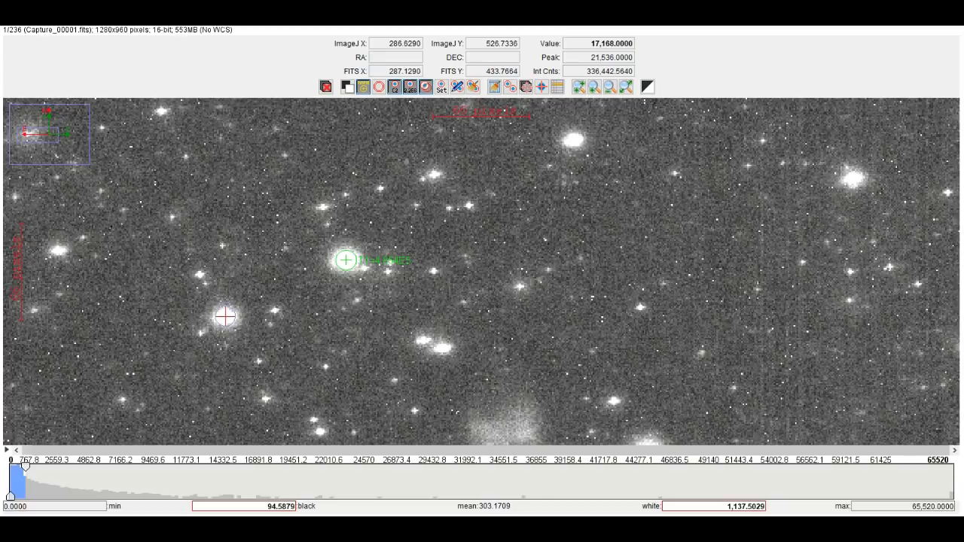
left_click(224, 317)
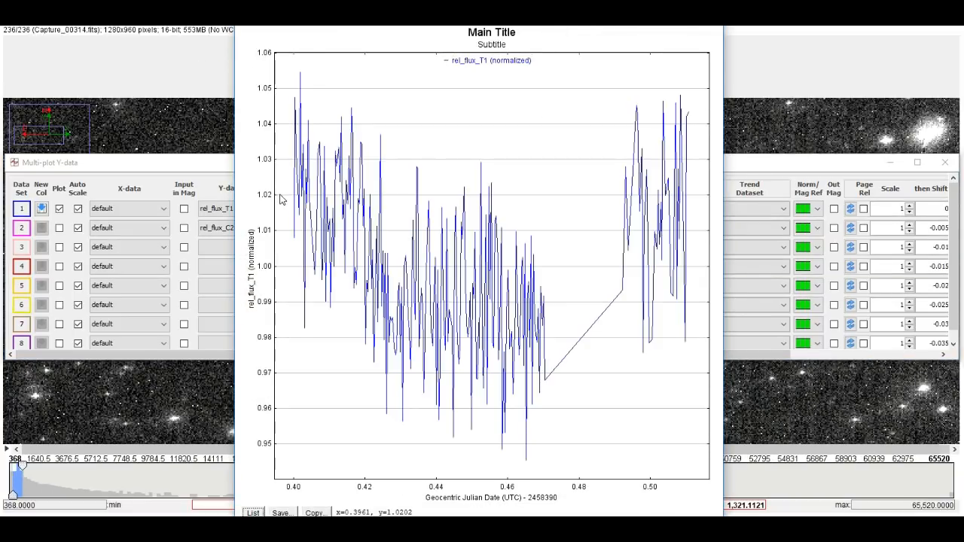
mouse_move(364, 216)
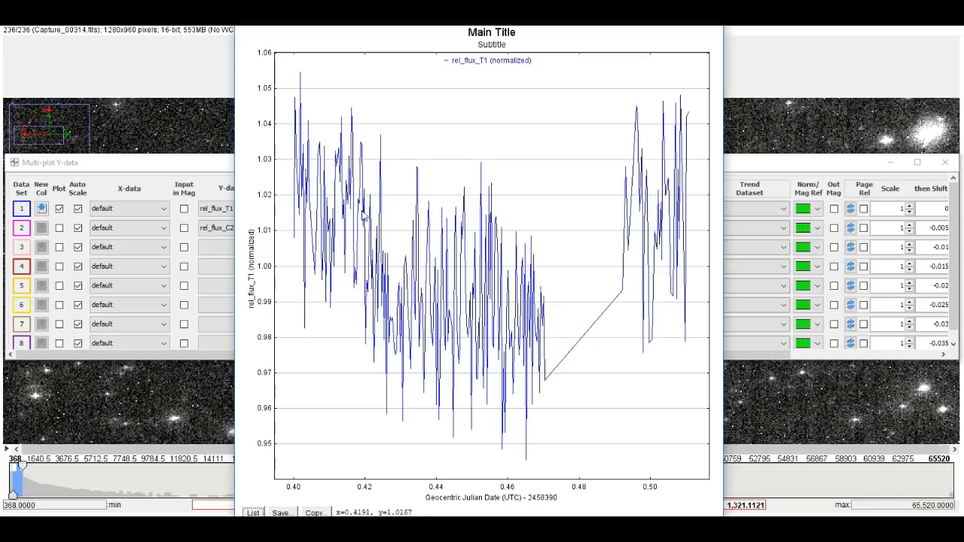
mouse_move(655, 211)
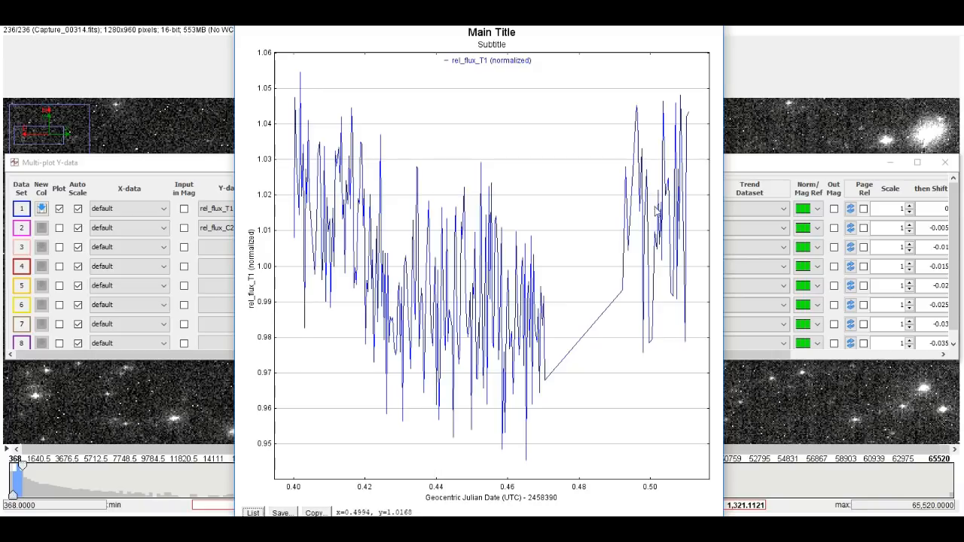
mouse_move(595, 243)
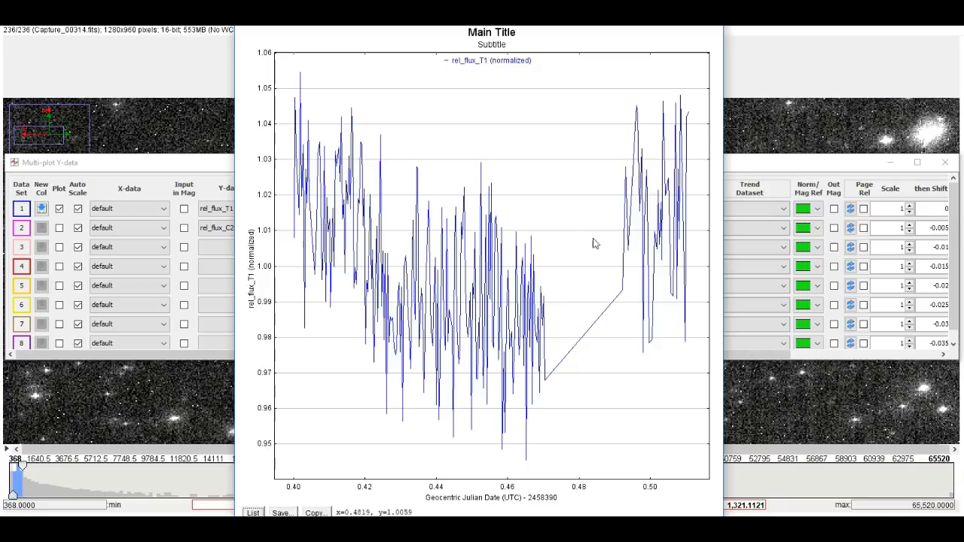
mouse_move(589, 216)
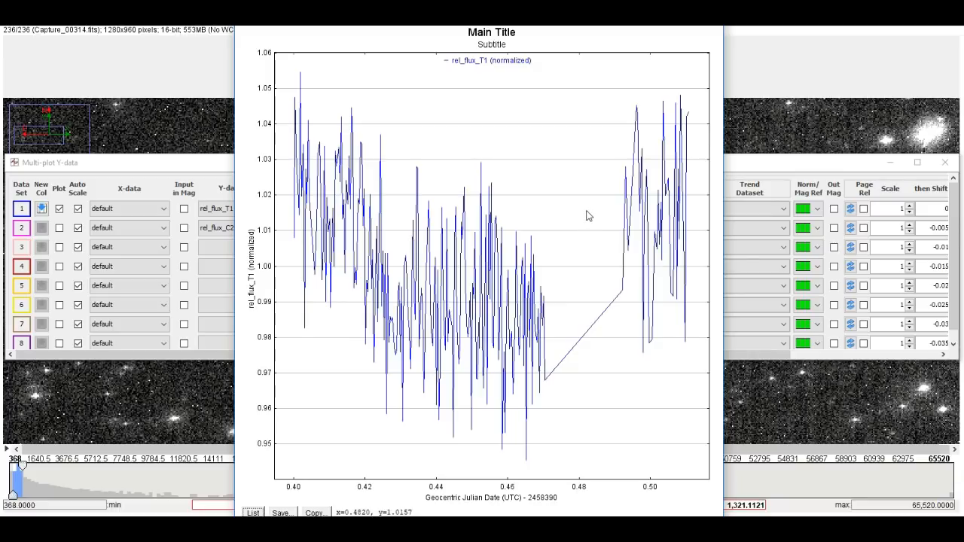